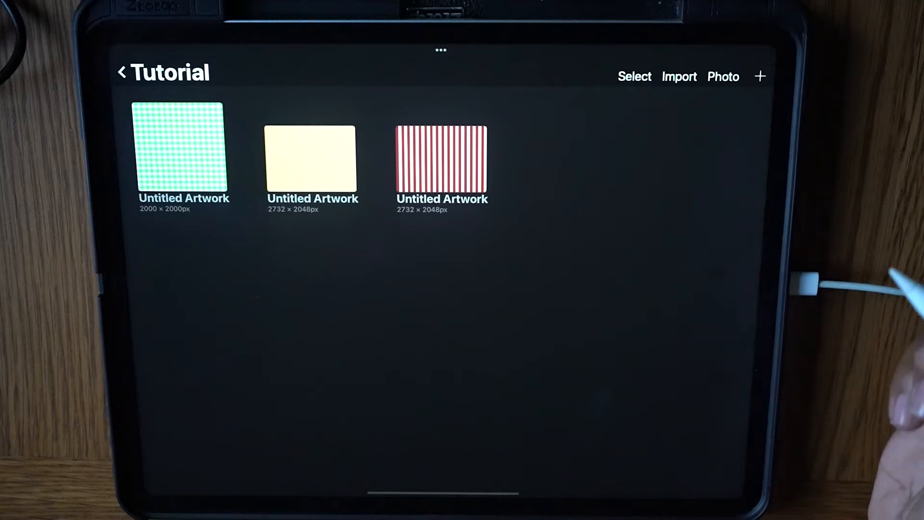
- Open the New canvas size presets from the Procreate gallery with the + button
{"action": "left_click", "coordinate": [760, 76]}
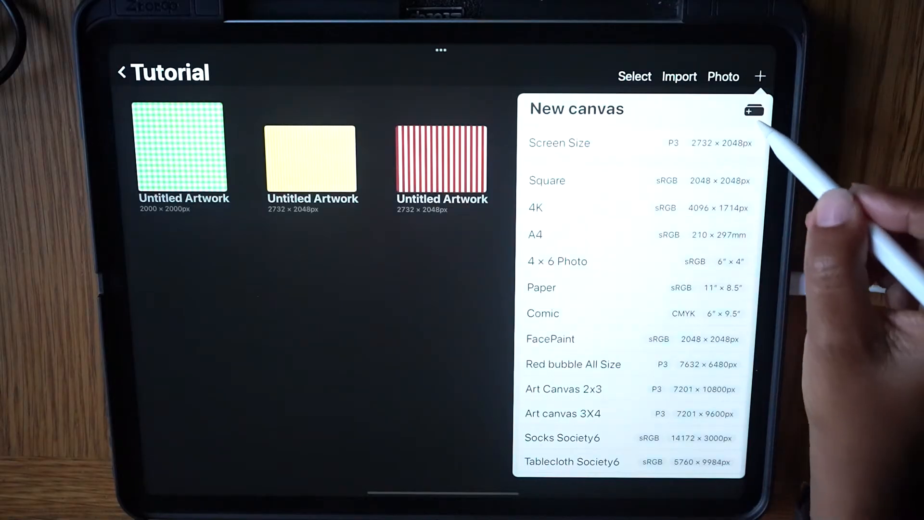
- Enter a custom canvas size of 2000 px width and 2000 px height
{"action": "left_click", "coordinate": [754, 111]}
{"action": "type", "text": "20"}
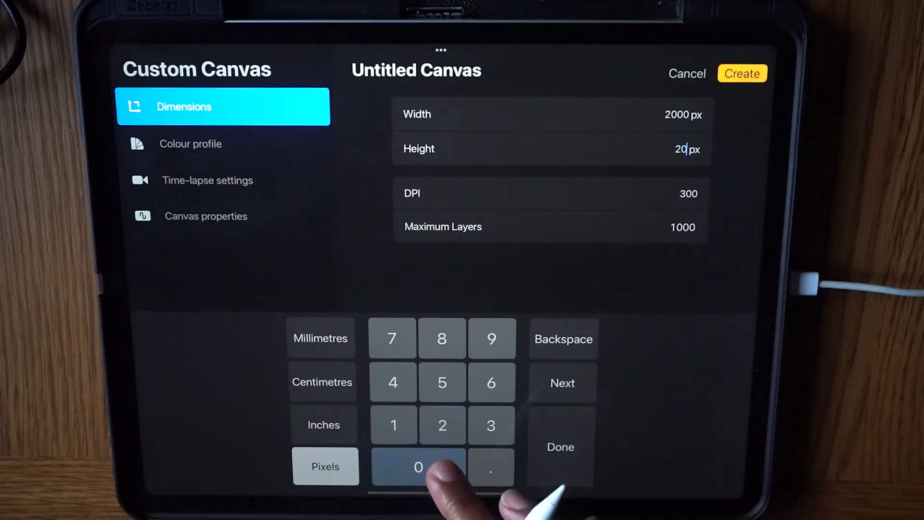
{"action": "left_click", "coordinate": [419, 467]}
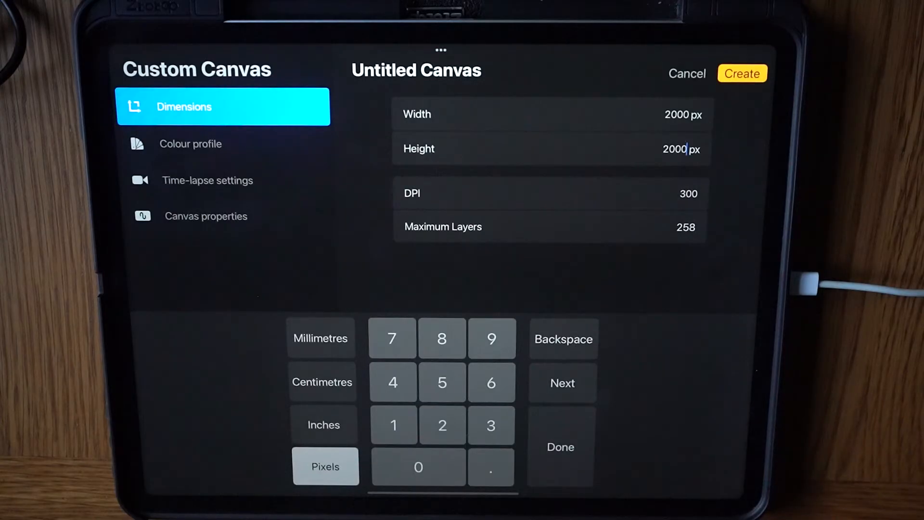
- Check the CMYK profiles, keep RGB sRGB IEC61966-2.1, and create the canvas
{"action": "left_click", "coordinate": [190, 144]}
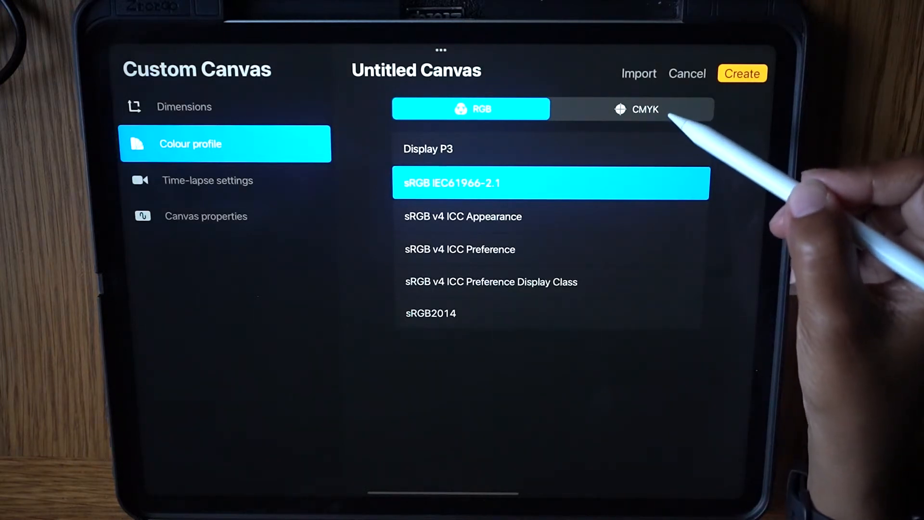
{"action": "left_click", "coordinate": [634, 109]}
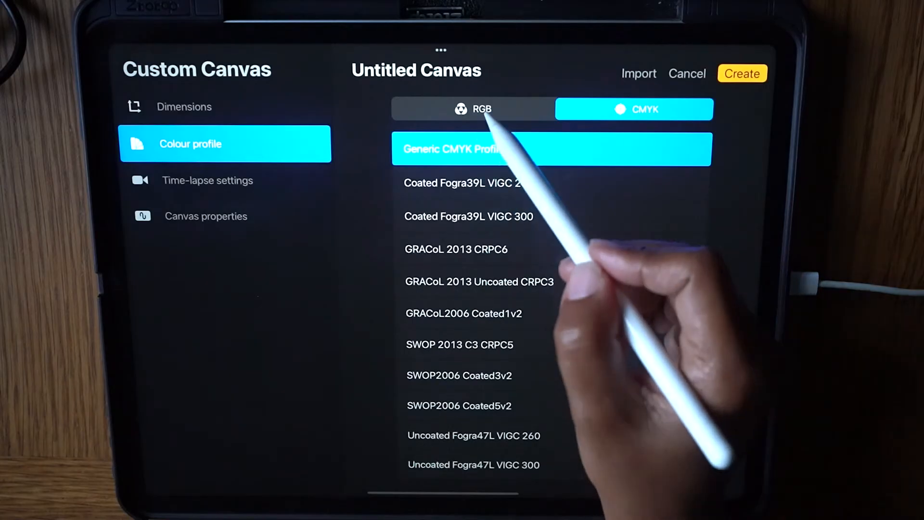
{"action": "left_click", "coordinate": [471, 110]}
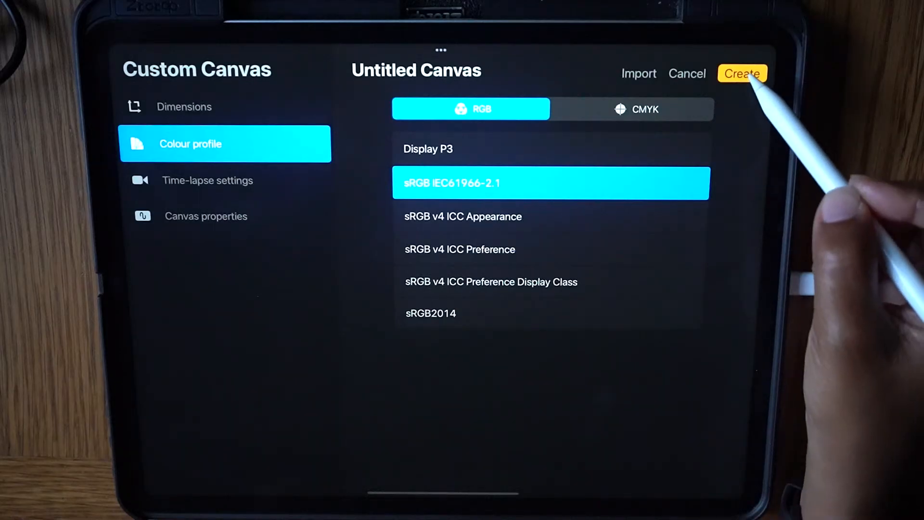
{"action": "left_click", "coordinate": [742, 73]}
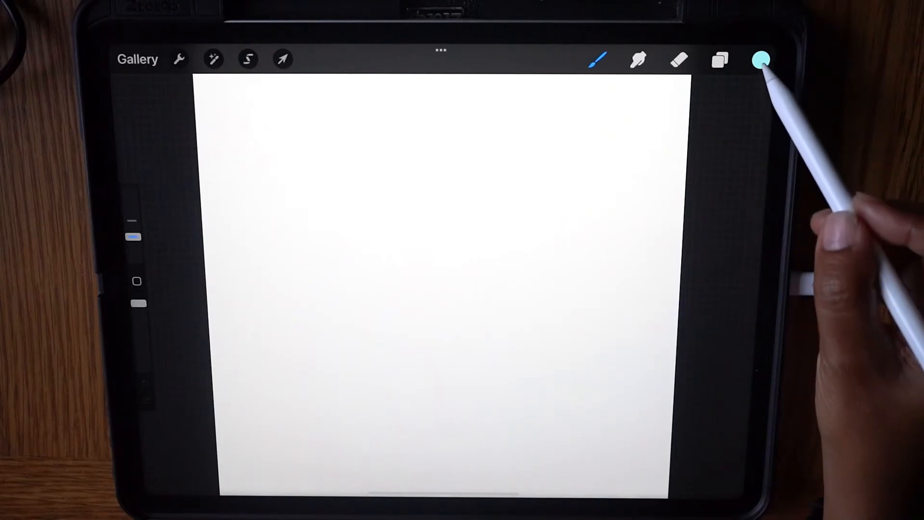
- Choose a pastel blue in the Classic colour picker and fill the canvas with it
{"action": "left_click", "coordinate": [761, 59]}
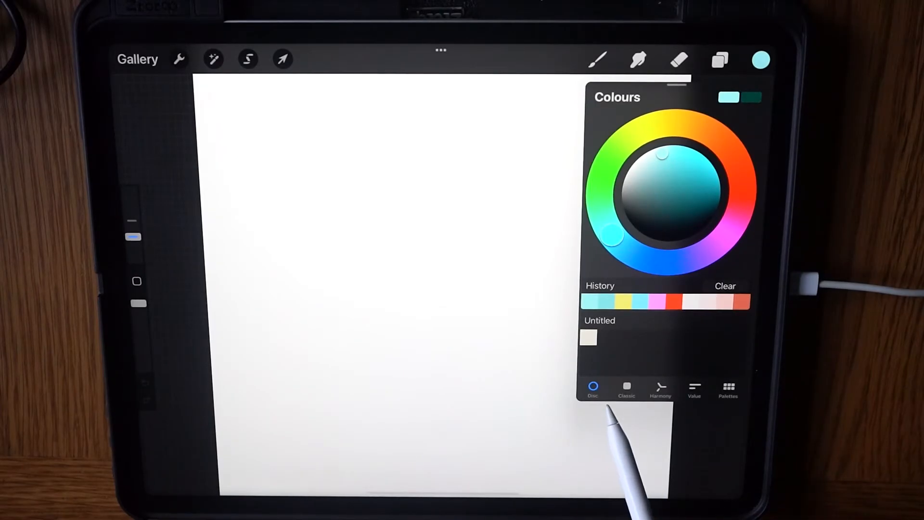
{"action": "left_click", "coordinate": [627, 389]}
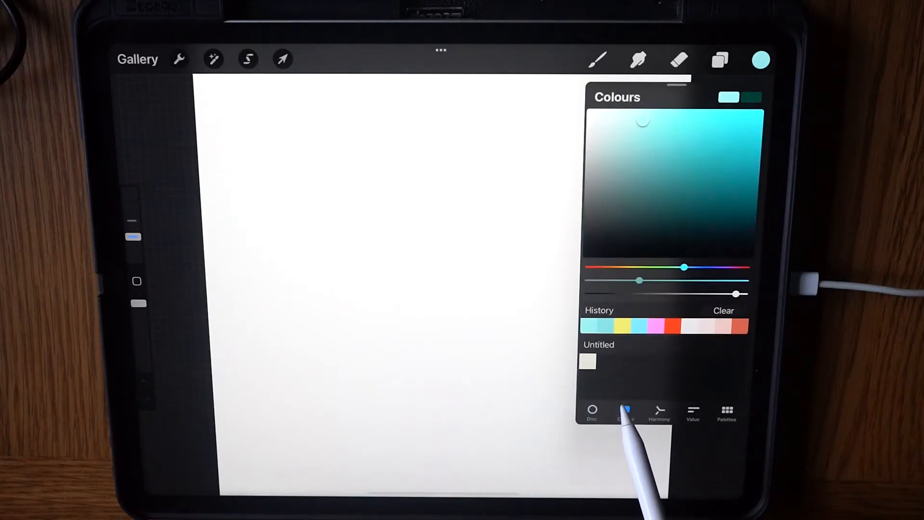
{"action": "left_click", "coordinate": [593, 413]}
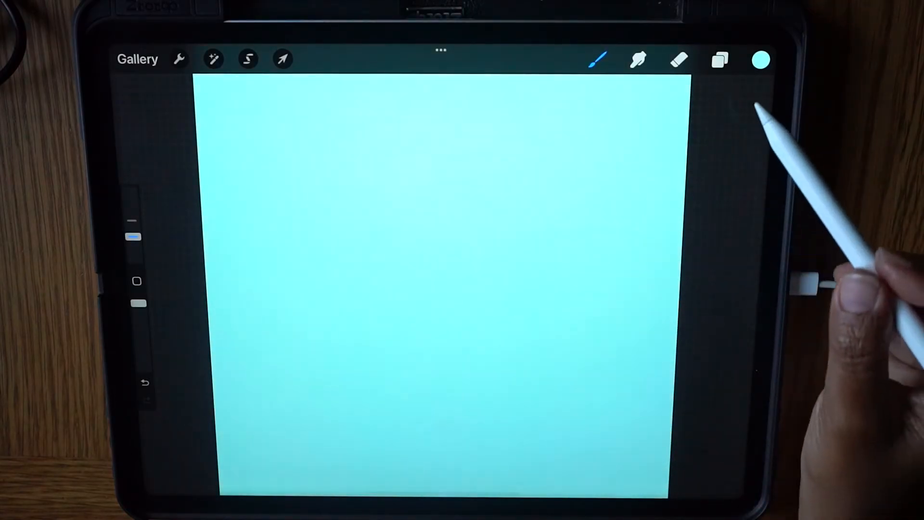
{"action": "left_click", "coordinate": [720, 58]}
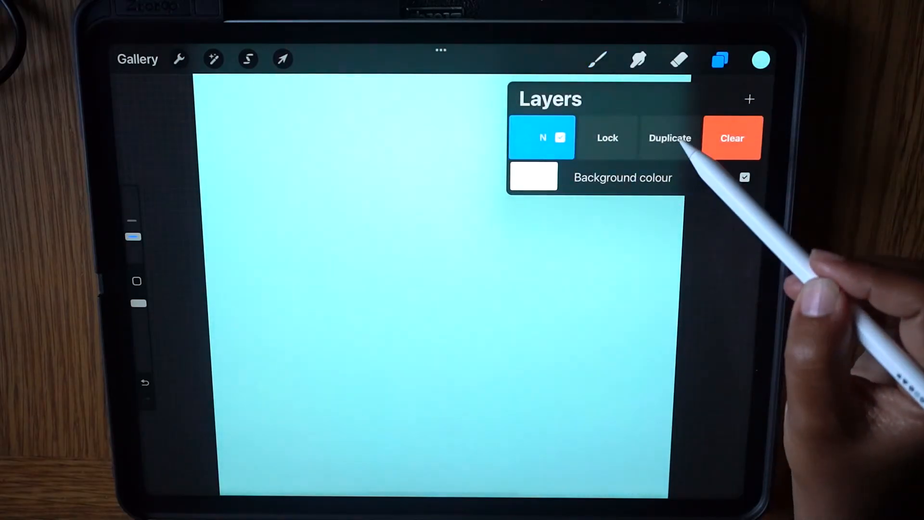
- Duplicate the blue layer twice and select two of the copies for transforming
{"action": "left_click", "coordinate": [669, 137]}
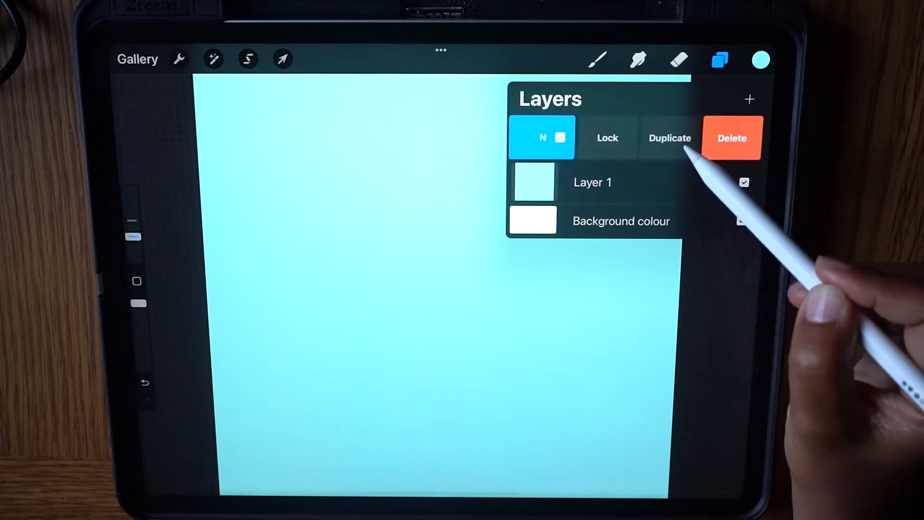
{"action": "left_click", "coordinate": [669, 138]}
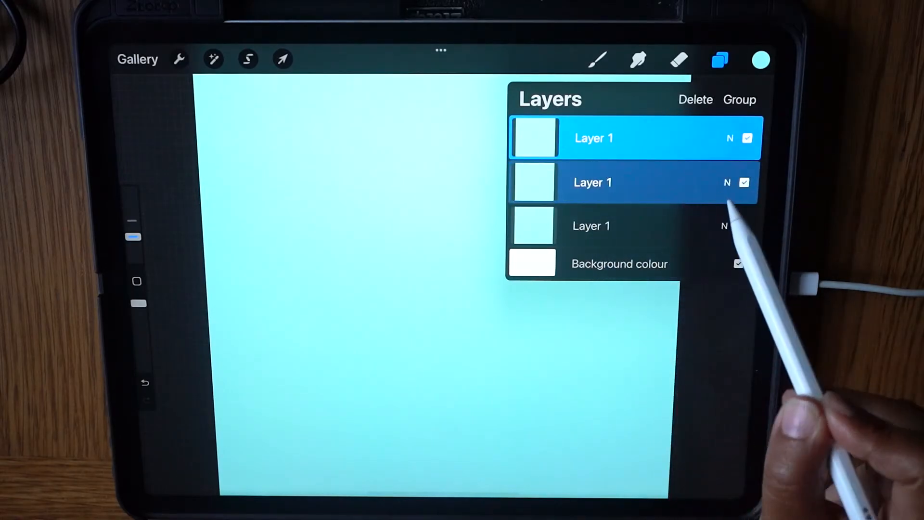
{"action": "left_click", "coordinate": [742, 226]}
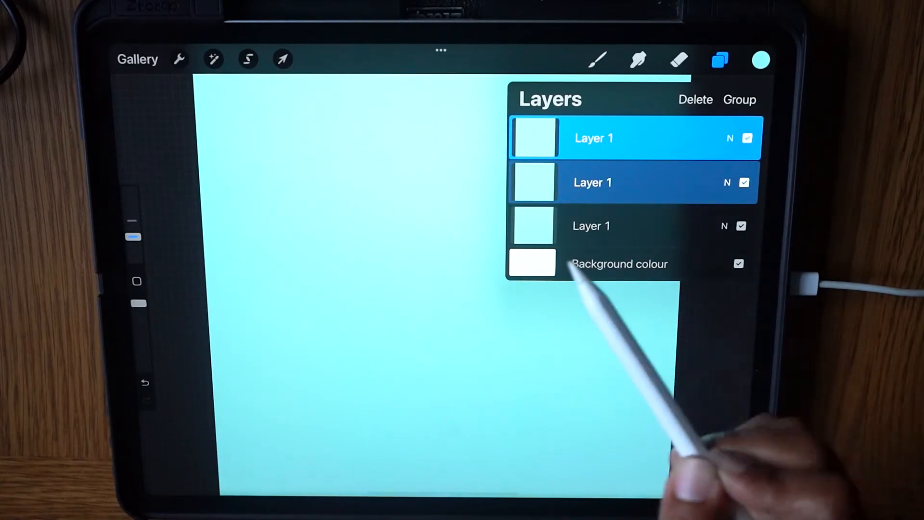
{"action": "left_click", "coordinate": [282, 59]}
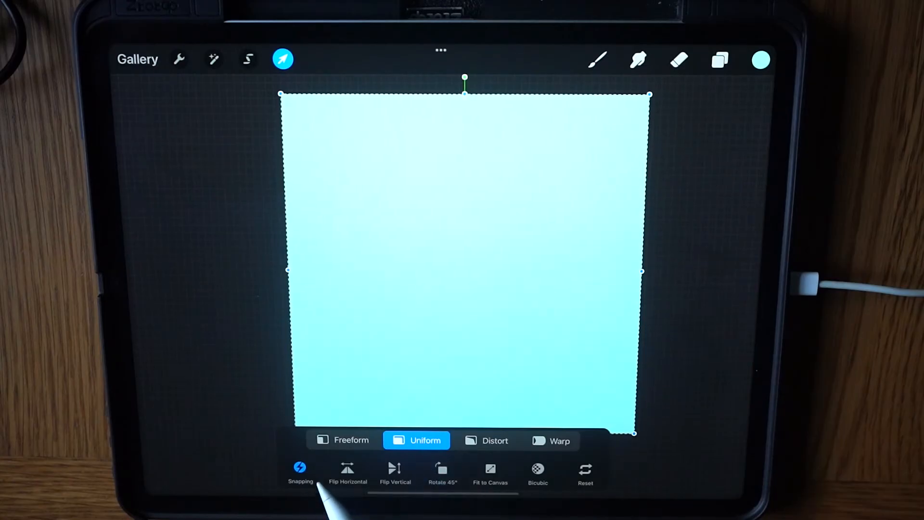
- With Snapping on, scale two blue layers to quarter squares at bottom-left and top-right
{"action": "left_click", "coordinate": [299, 472]}
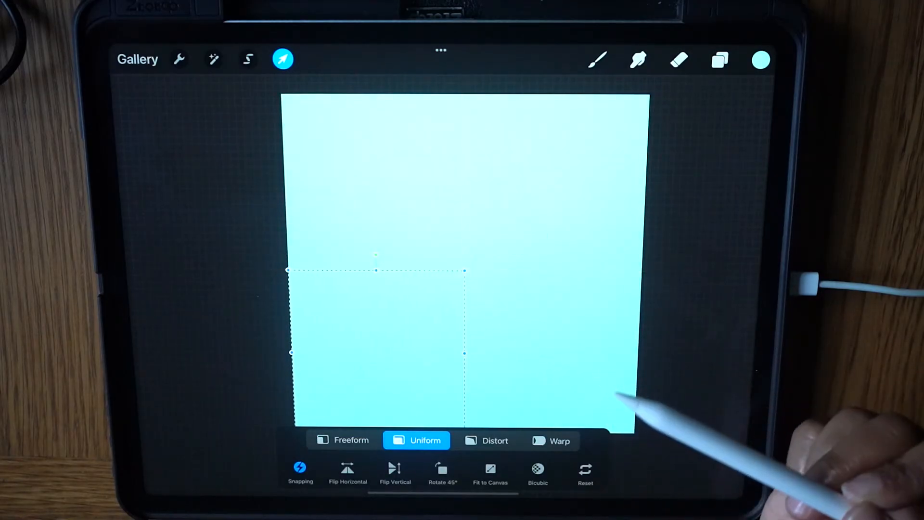
{"action": "left_click", "coordinate": [719, 60]}
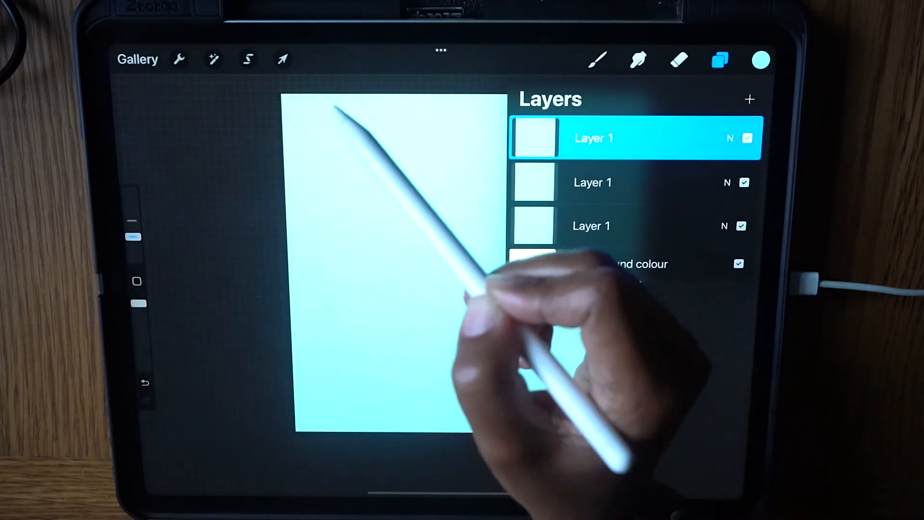
{"action": "left_click", "coordinate": [281, 59]}
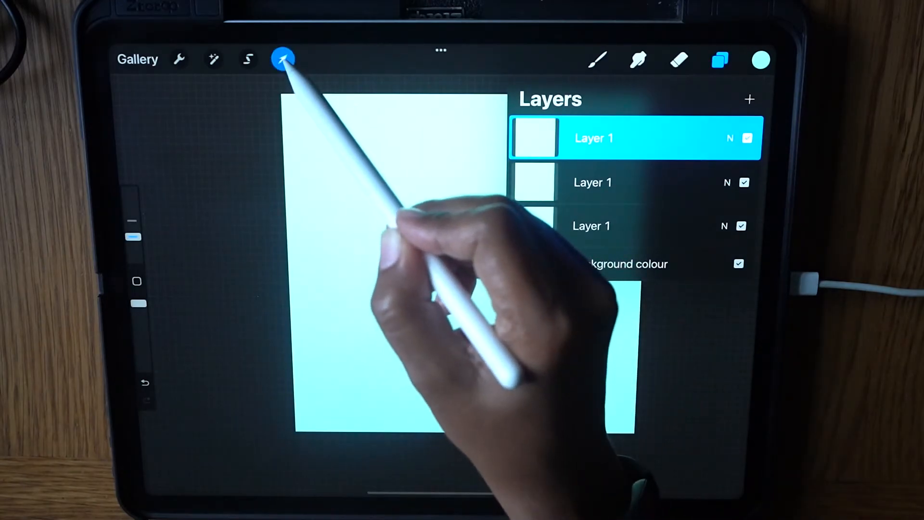
{"action": "left_click", "coordinate": [283, 58]}
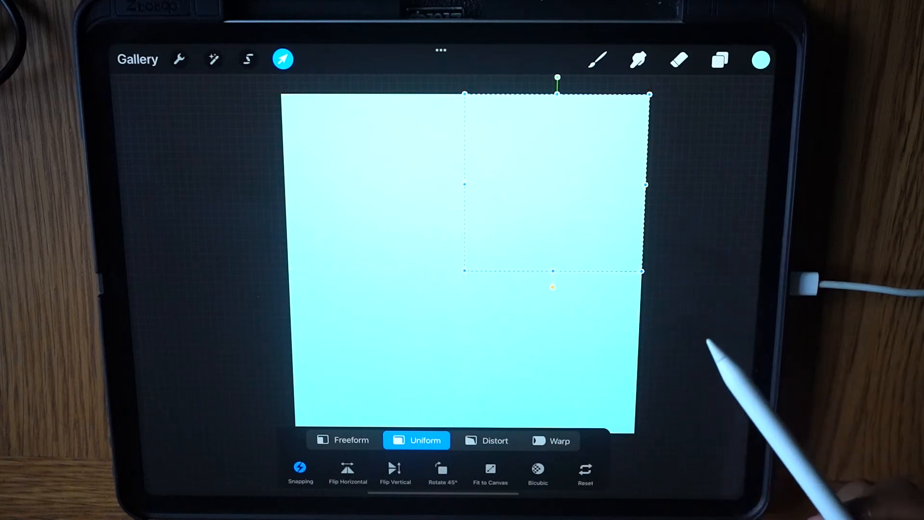
{"action": "left_click", "coordinate": [719, 59]}
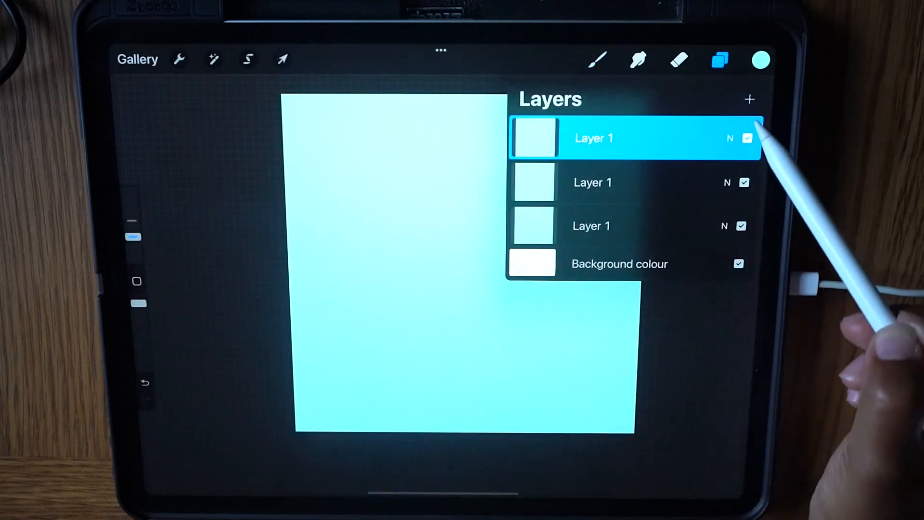
- Set the middle square layer to Colour Burn and select the square layers for grouping
{"action": "left_click", "coordinate": [729, 138]}
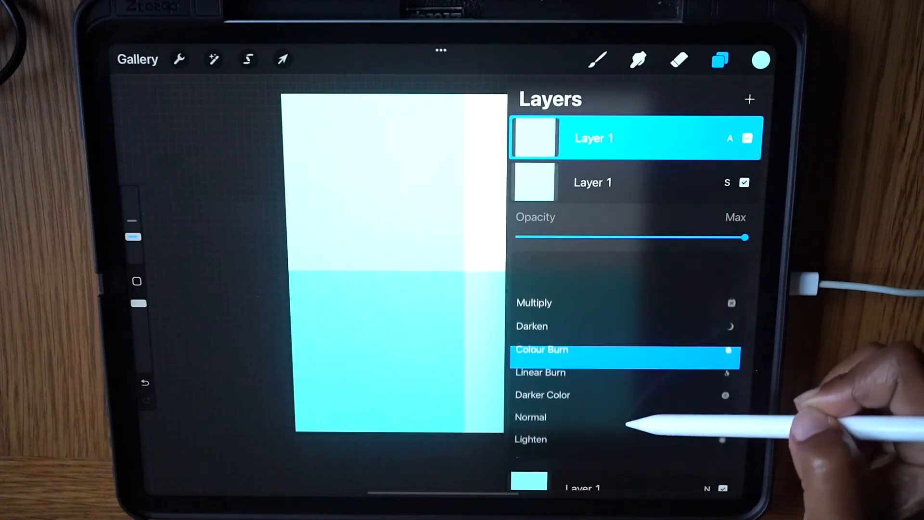
{"action": "left_click", "coordinate": [541, 350]}
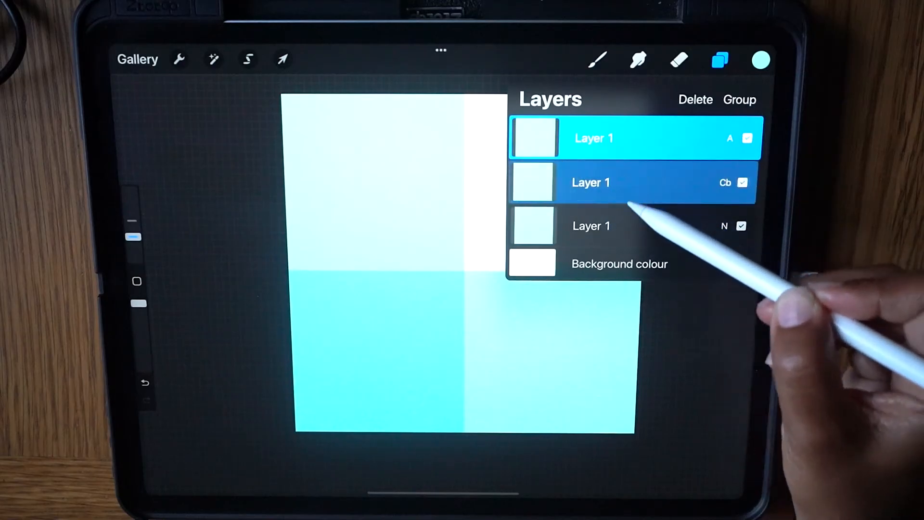
{"action": "left_click", "coordinate": [591, 226]}
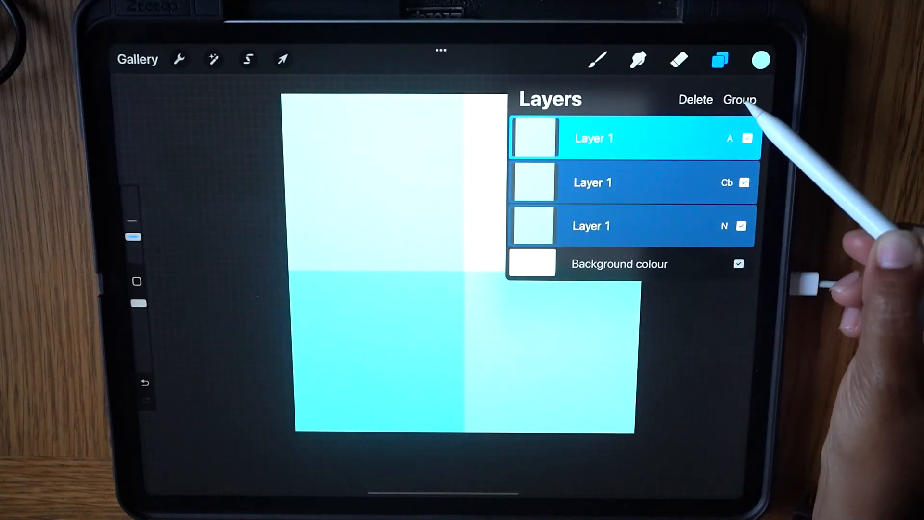
{"action": "left_click", "coordinate": [740, 99]}
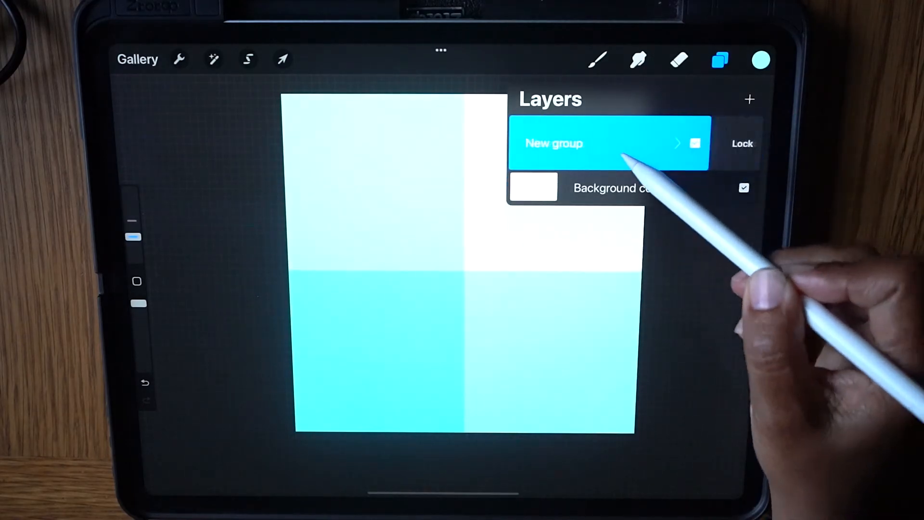
- Lock the original group as a backup and flatten its duplicate into one layer
{"action": "left_click", "coordinate": [749, 99]}
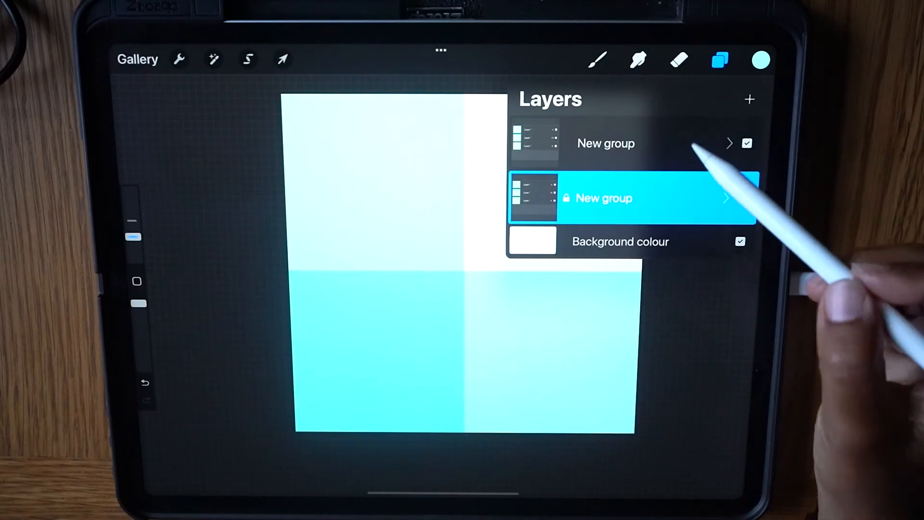
{"action": "left_click", "coordinate": [605, 144]}
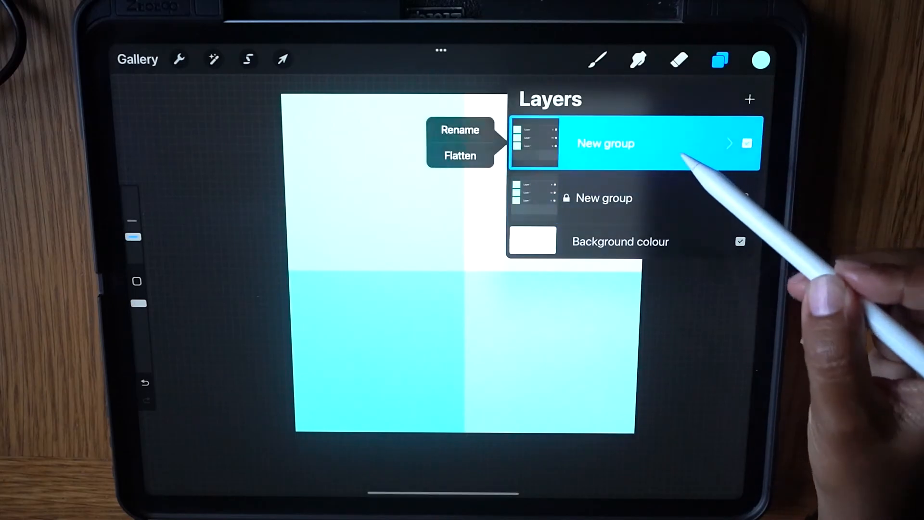
{"action": "left_click", "coordinate": [460, 156]}
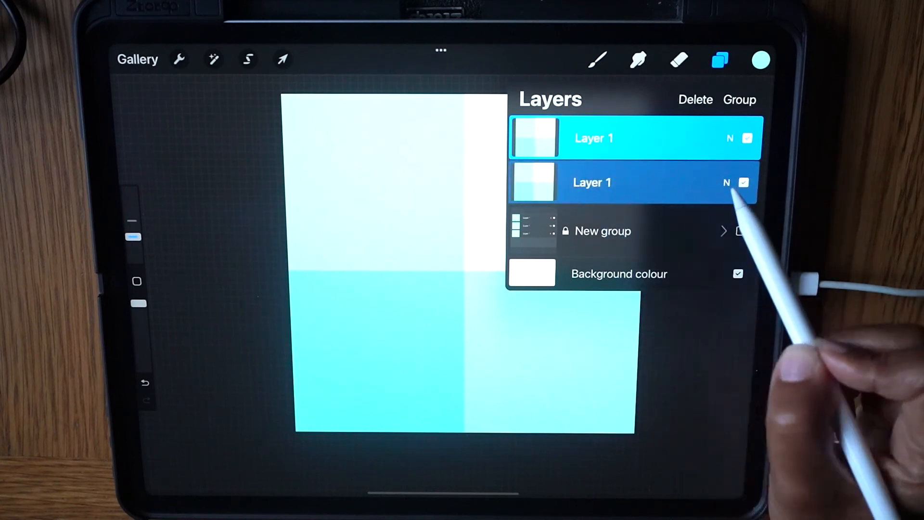
- Shrink the tile to 1000 px in the lower-left quarter and place its copy upper-left
{"action": "left_click", "coordinate": [282, 59]}
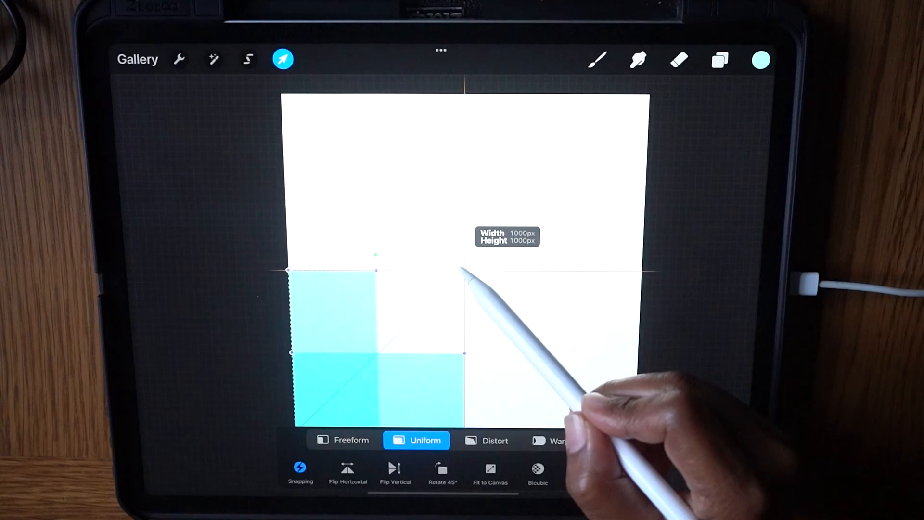
{"action": "left_click", "coordinate": [719, 59]}
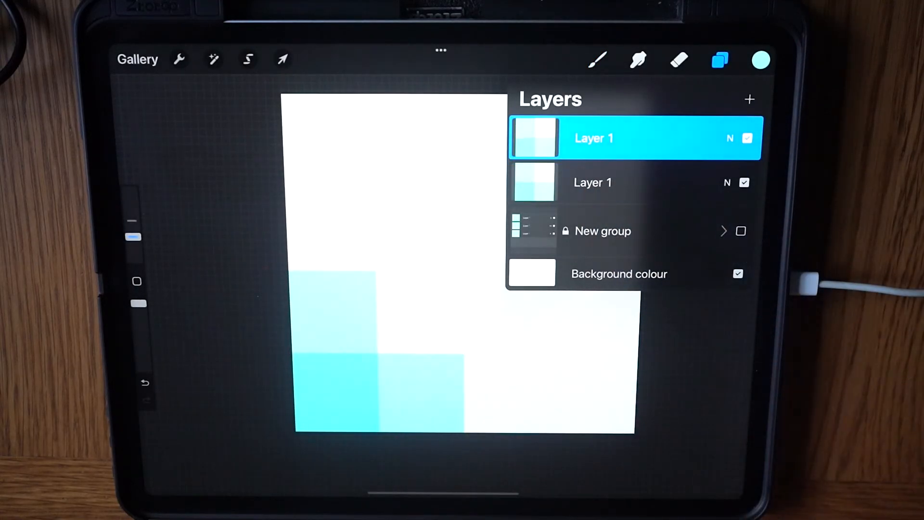
{"action": "left_click", "coordinate": [282, 59]}
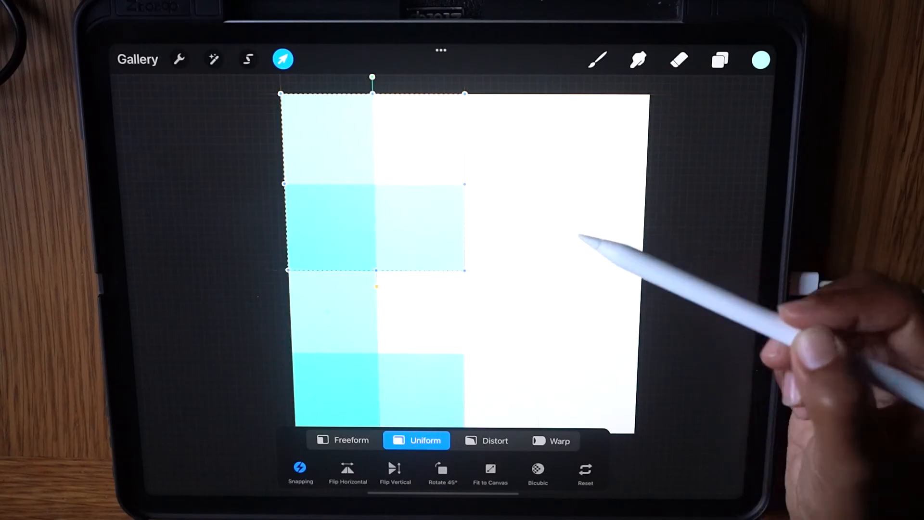
{"action": "left_click", "coordinate": [719, 59]}
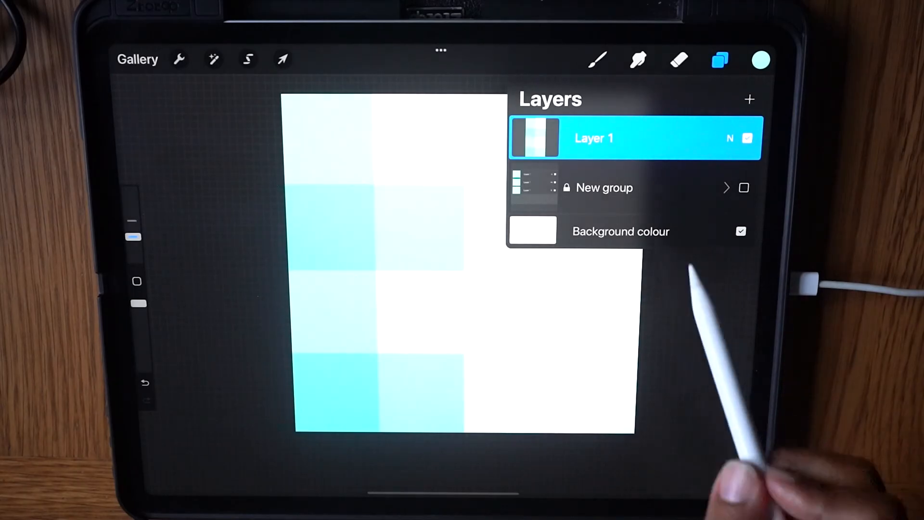
- Copy the left column into the right half, then duplicate and shrink the checked block
{"action": "left_click", "coordinate": [749, 99]}
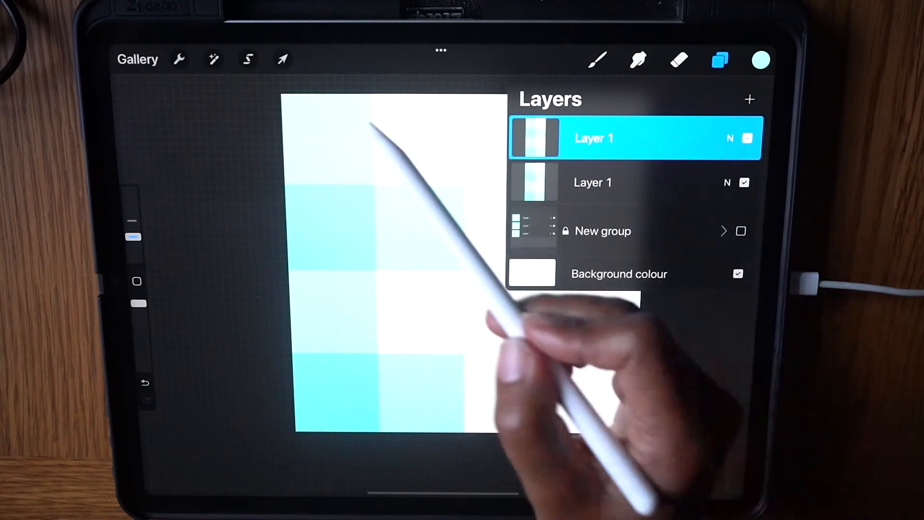
{"action": "left_click", "coordinate": [281, 59]}
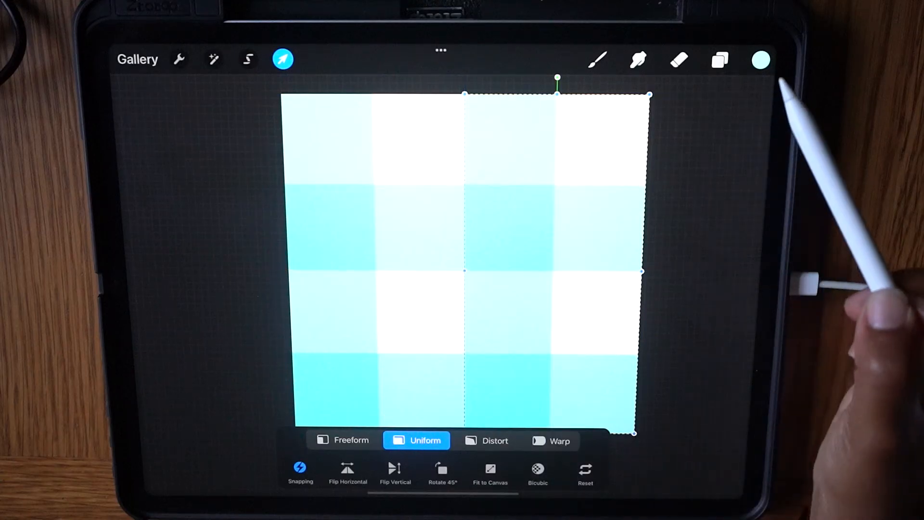
{"action": "left_click", "coordinate": [718, 59]}
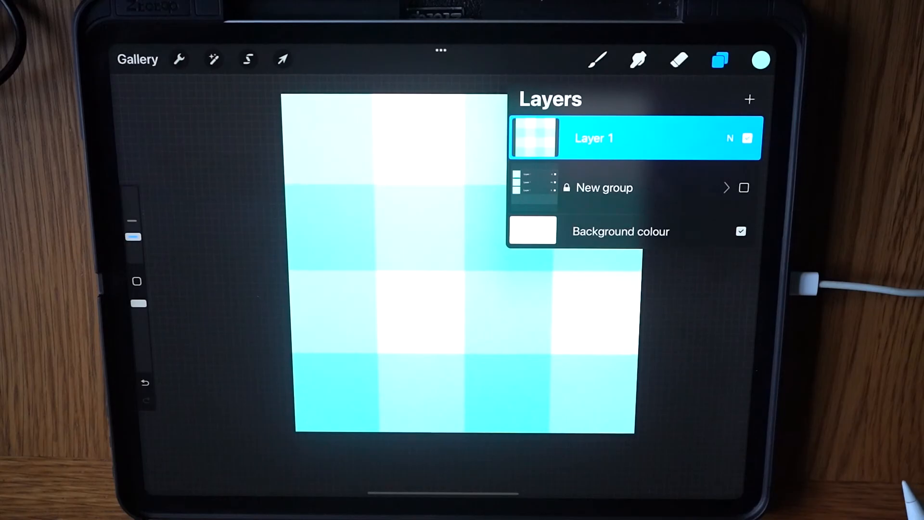
{"action": "left_click", "coordinate": [749, 99]}
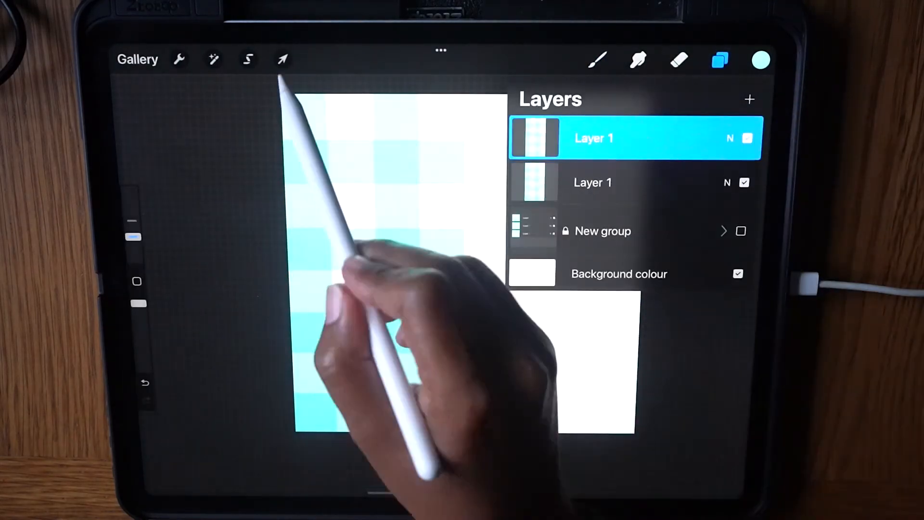
{"action": "left_click", "coordinate": [593, 182]}
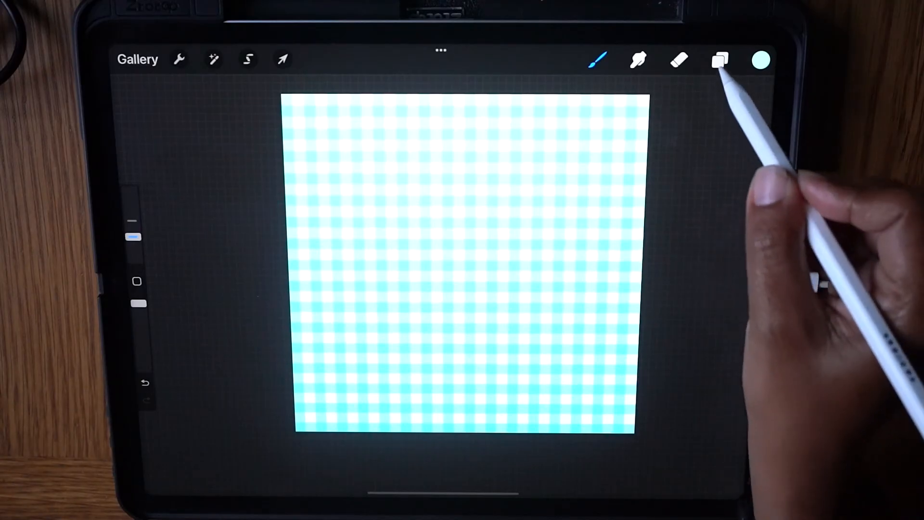
- Duplicate the gingham check layer and preview a Hue, Saturation, Brightness shift toward darker teal
{"action": "left_click", "coordinate": [720, 60]}
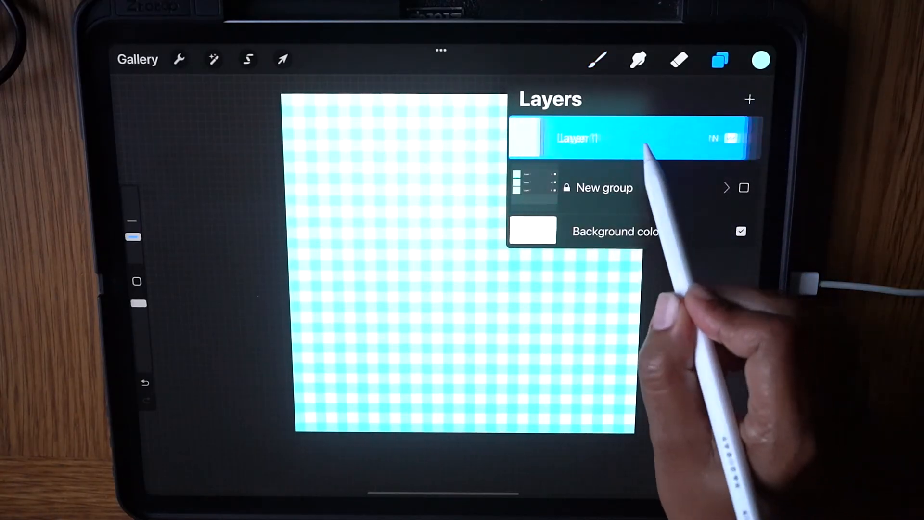
{"action": "left_click", "coordinate": [749, 99]}
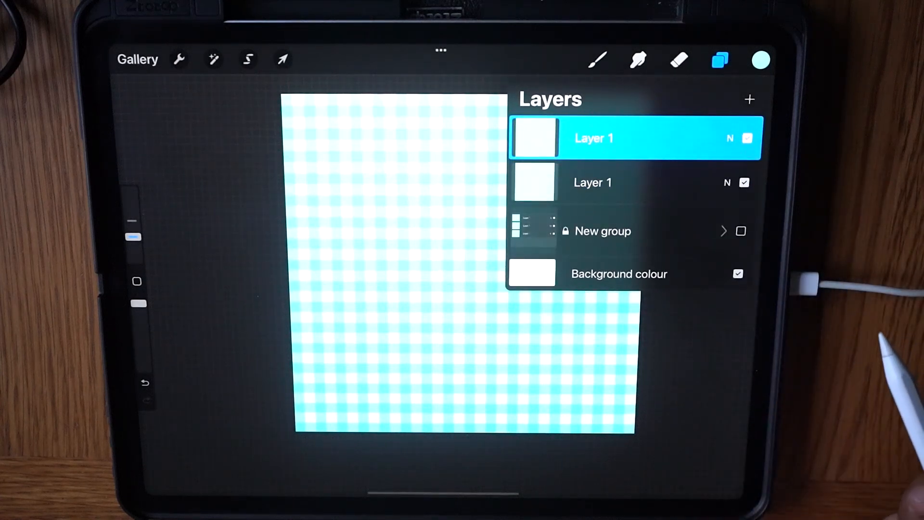
{"action": "left_click", "coordinate": [214, 59]}
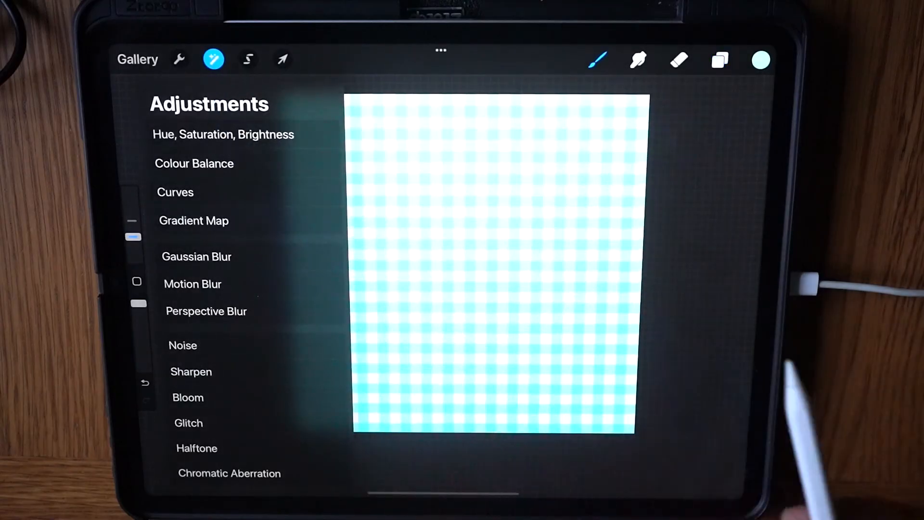
{"action": "left_click", "coordinate": [223, 134]}
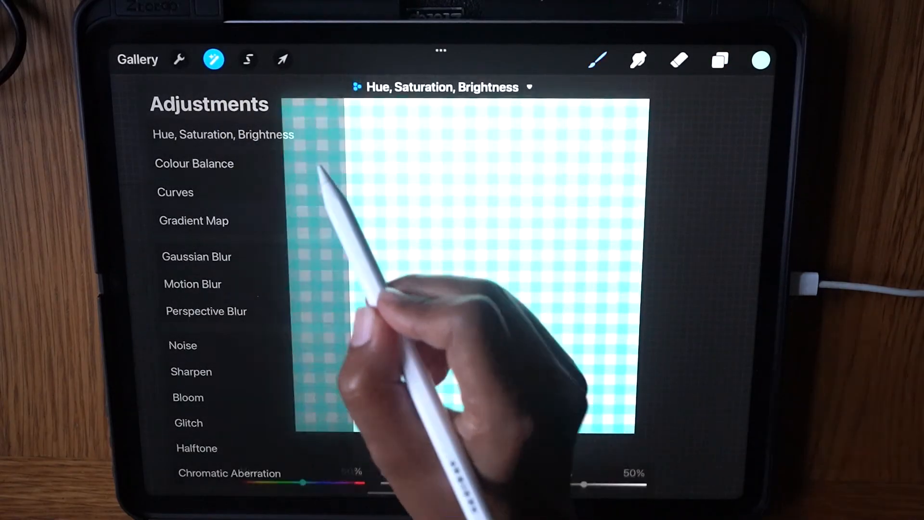